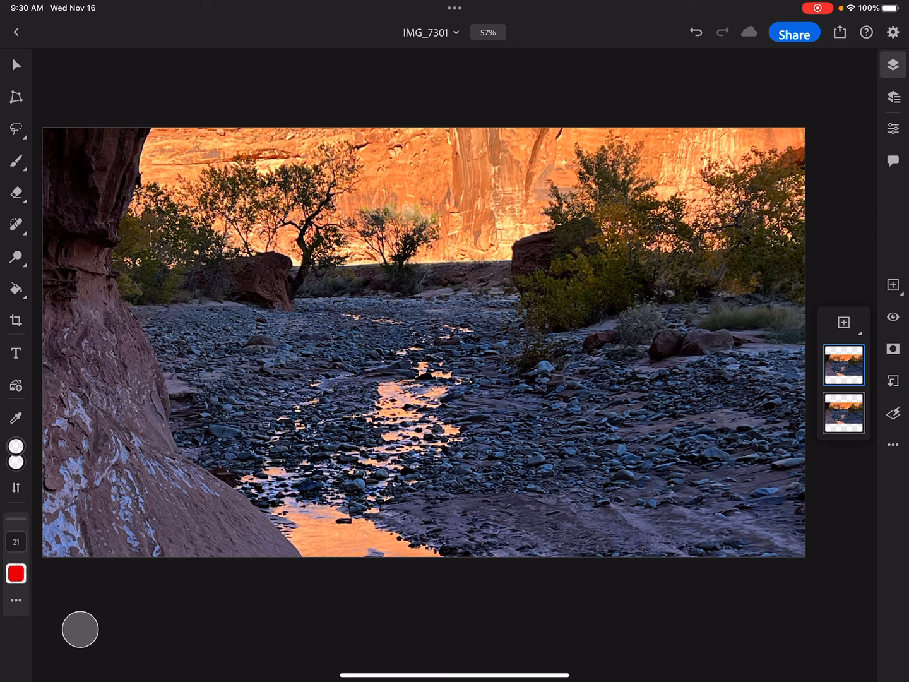
Select the left rock wall and content-aware fill it with bushes and creek stones.
{"action": "left_click", "coordinate": [172, 347]}
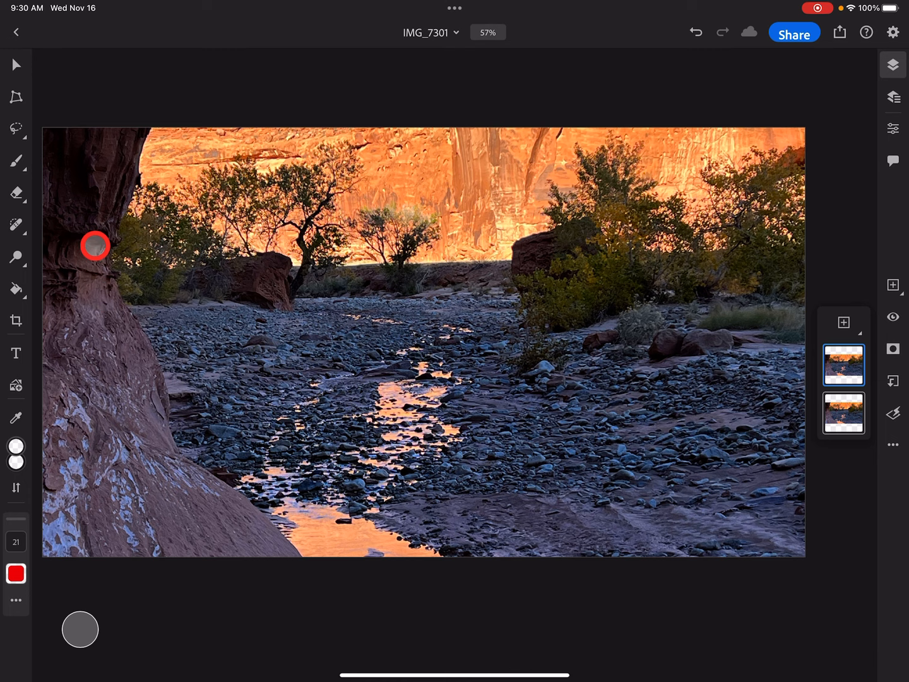
{"action": "left_click", "coordinate": [695, 32]}
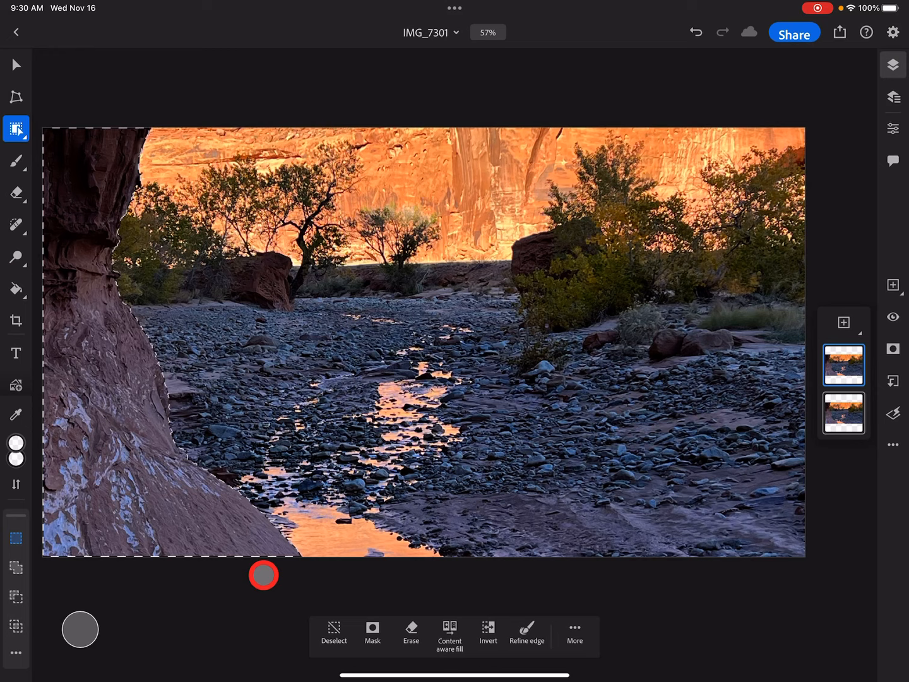
{"action": "left_click", "coordinate": [449, 633]}
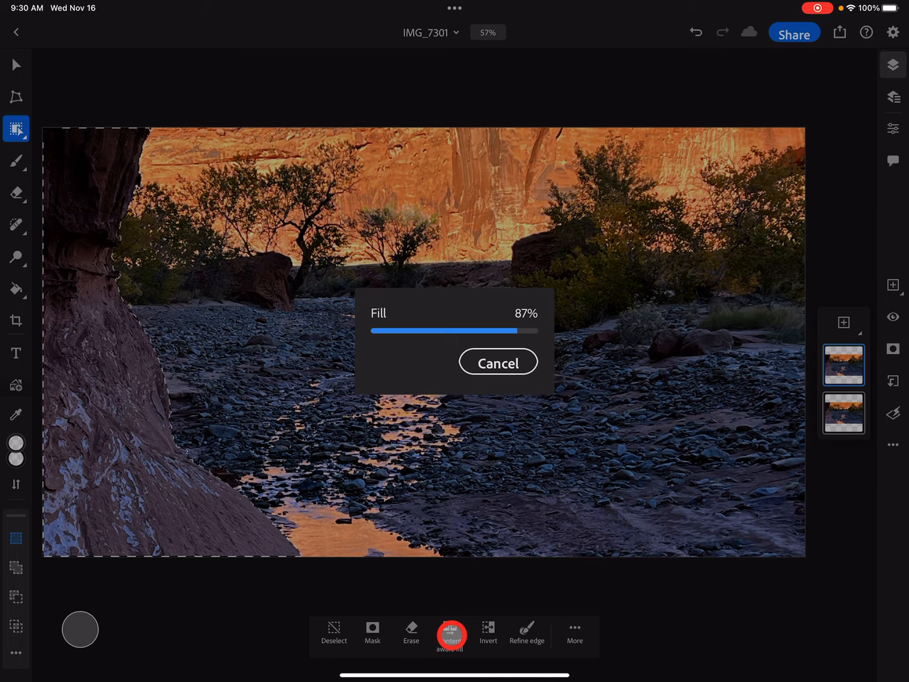
{"action": "left_click", "coordinate": [450, 630]}
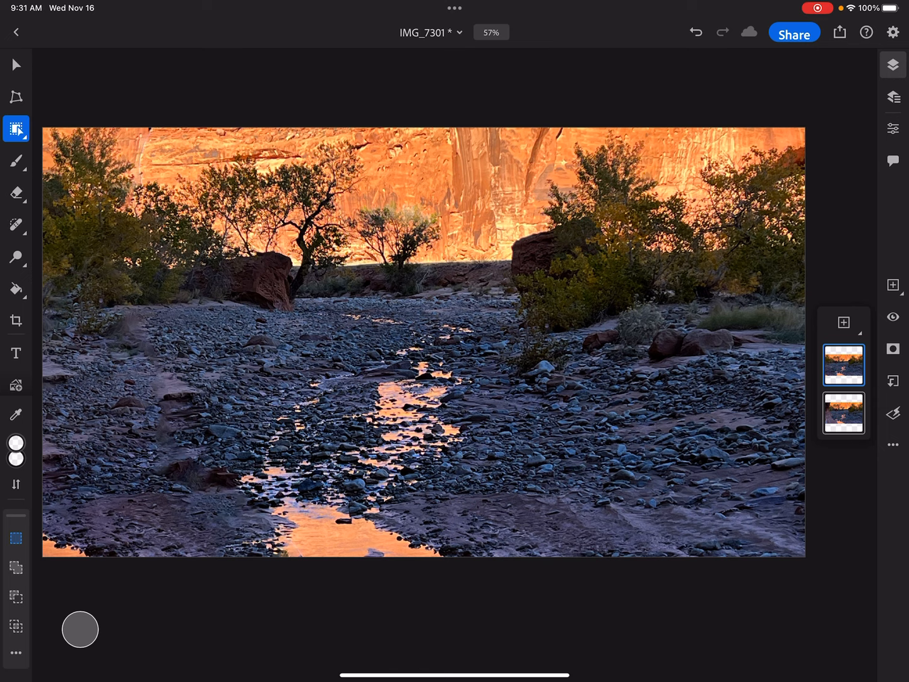
Sample the orange reflection colour and paint a wider pool into the lower creek.
{"action": "left_click", "coordinate": [843, 365]}
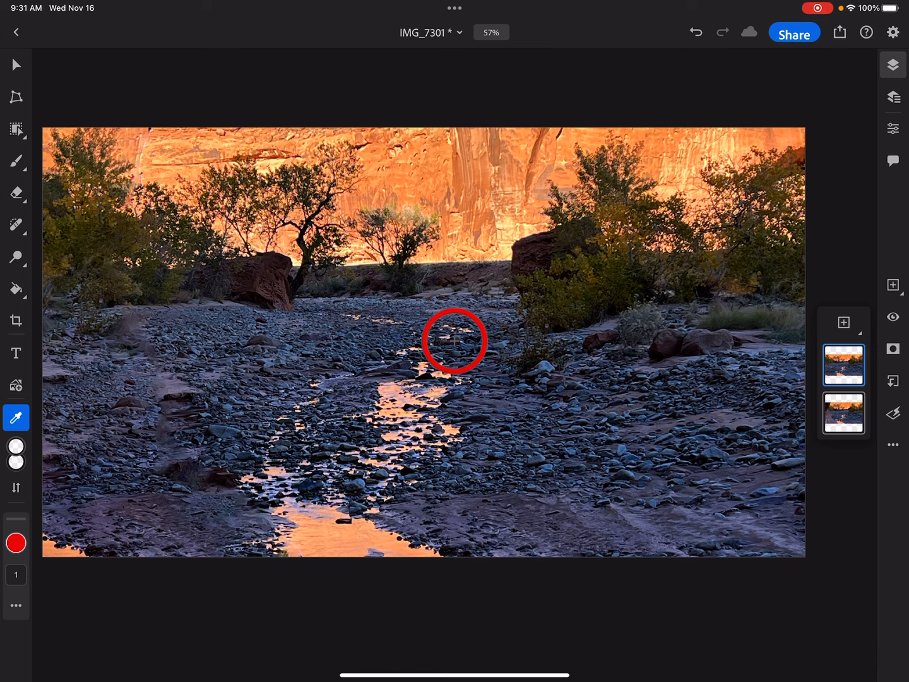
{"action": "left_click", "coordinate": [16, 129]}
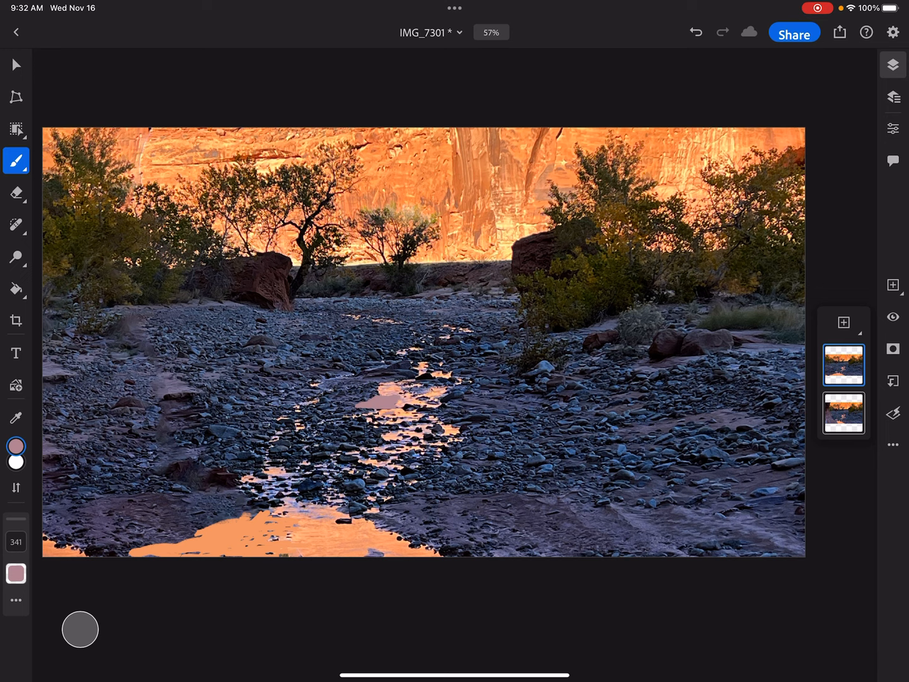
Choose a brush and paint the middle creek reflection larger in warm orange.
{"action": "left_click", "coordinate": [16, 161]}
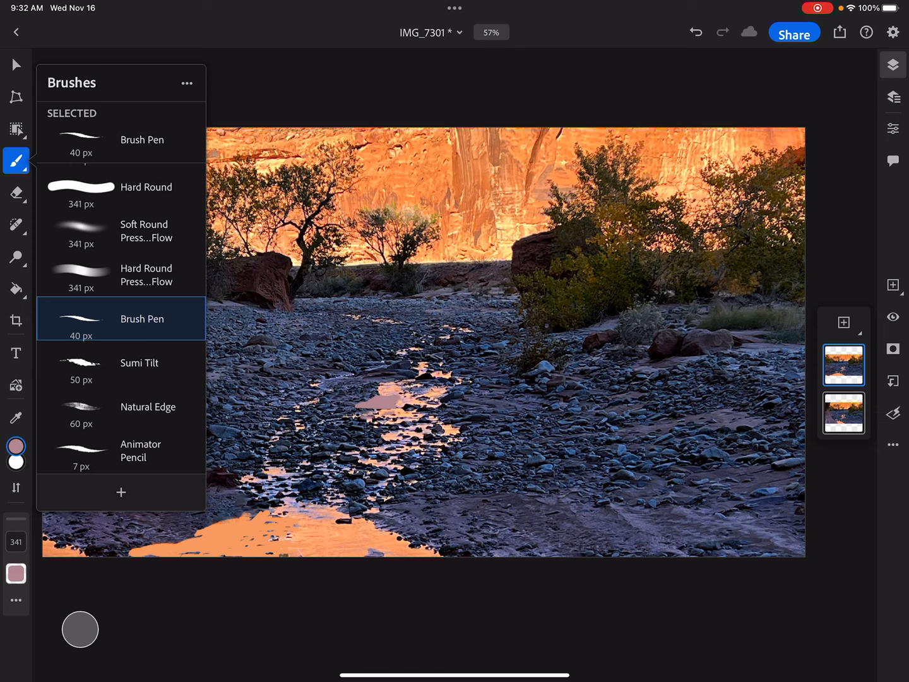
{"action": "left_click", "coordinate": [148, 407]}
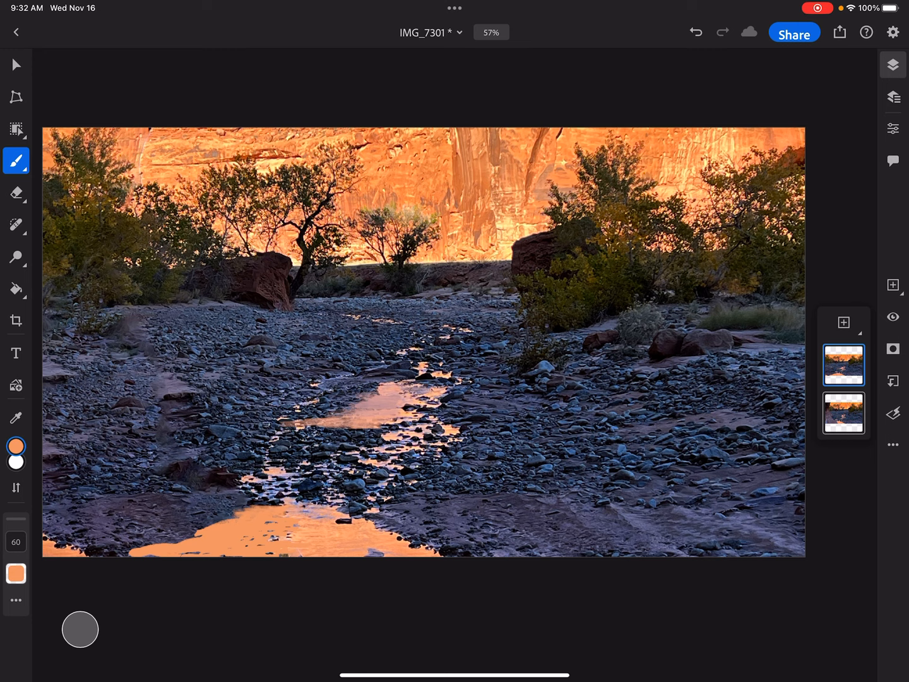
{"action": "left_click", "coordinate": [398, 406]}
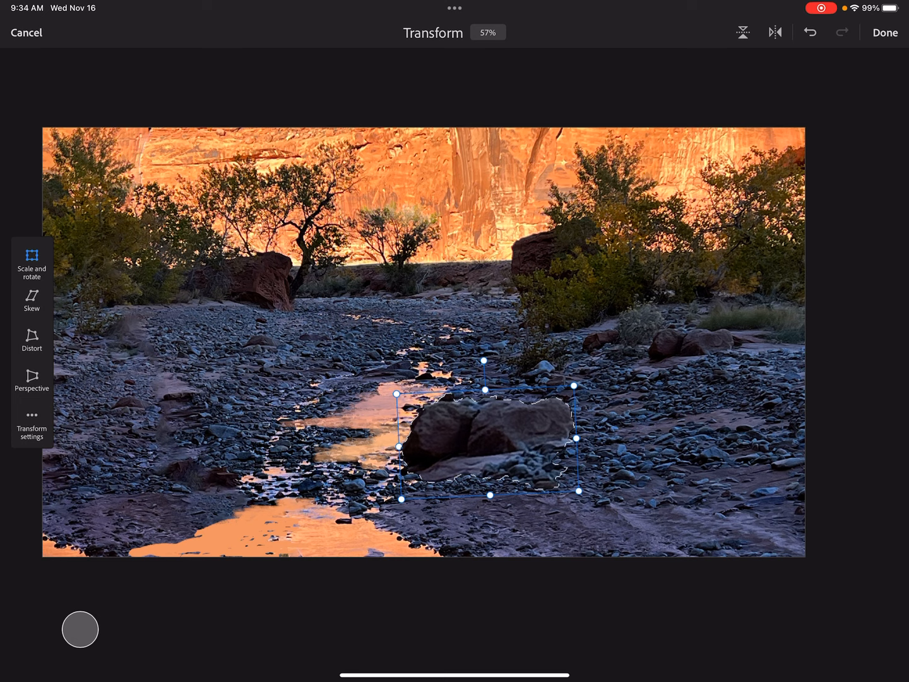
Commit the enlarged rock pile's transform beside the middle pool with Done.
{"action": "left_click", "coordinate": [885, 32]}
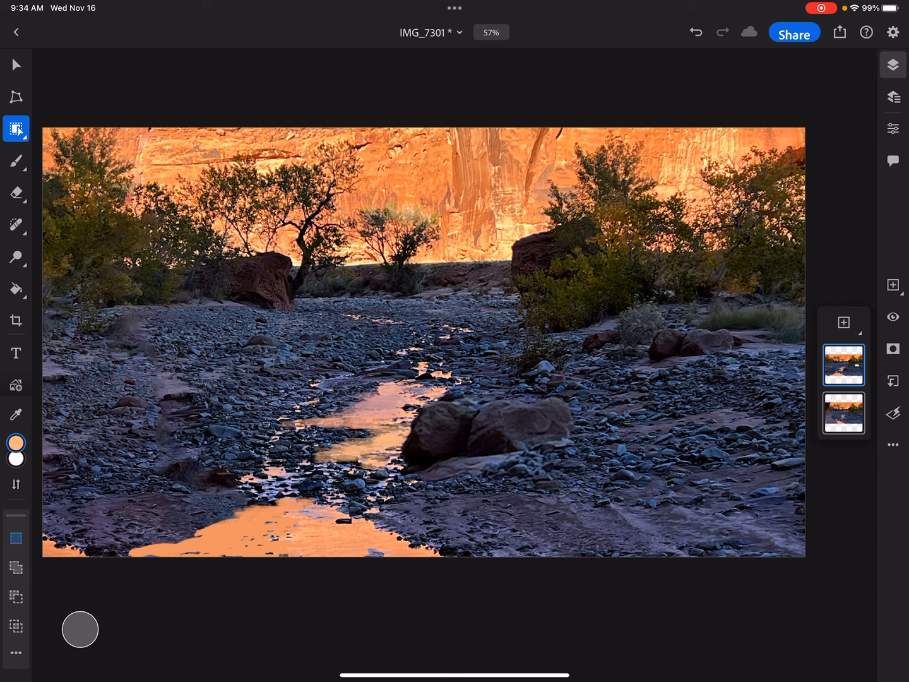
{"action": "left_click", "coordinate": [15, 443]}
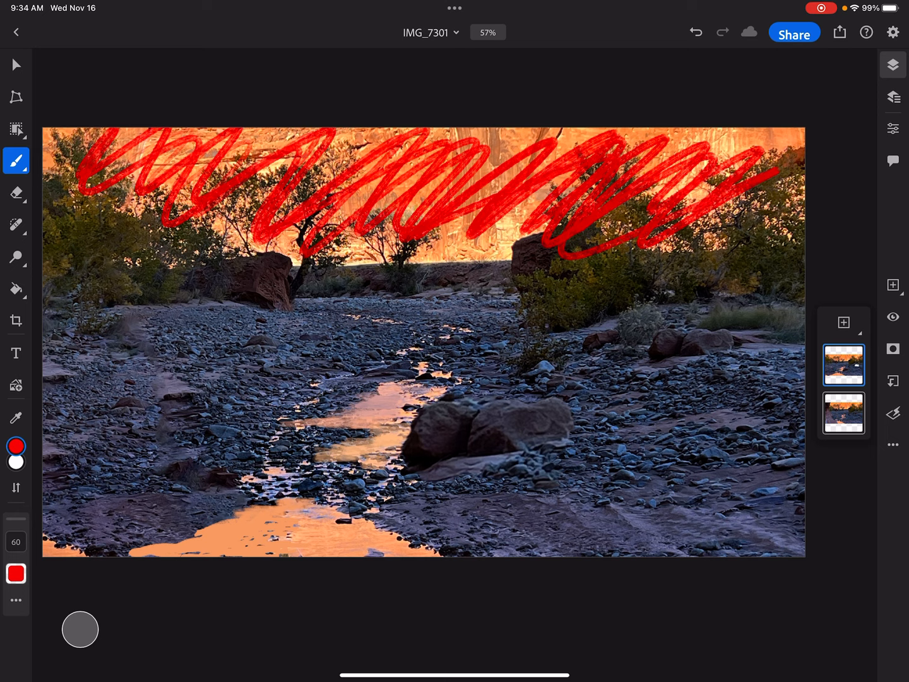
{"action": "left_click", "coordinate": [696, 32]}
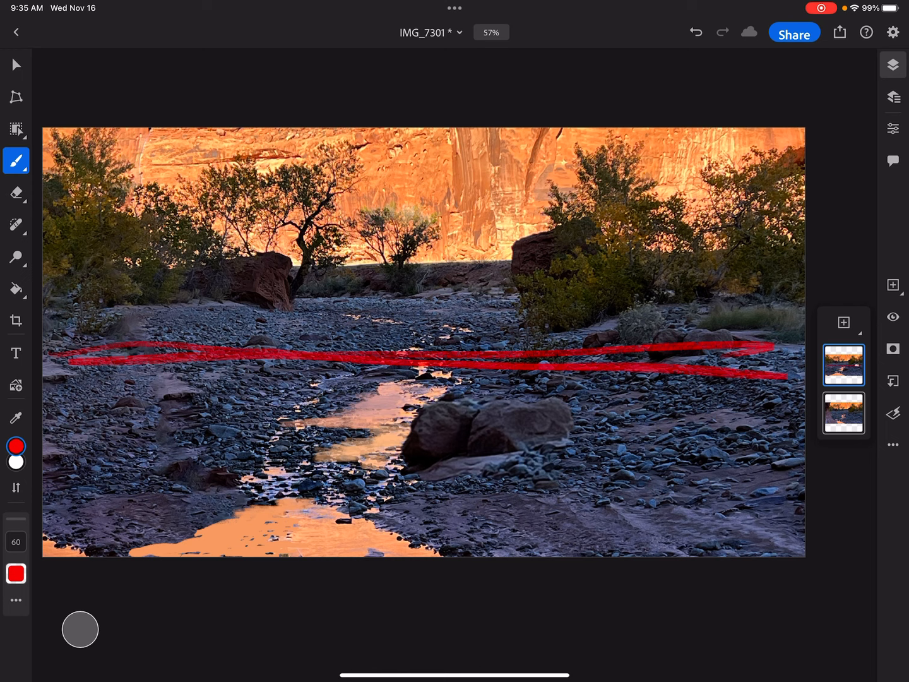
{"action": "left_click", "coordinate": [696, 32]}
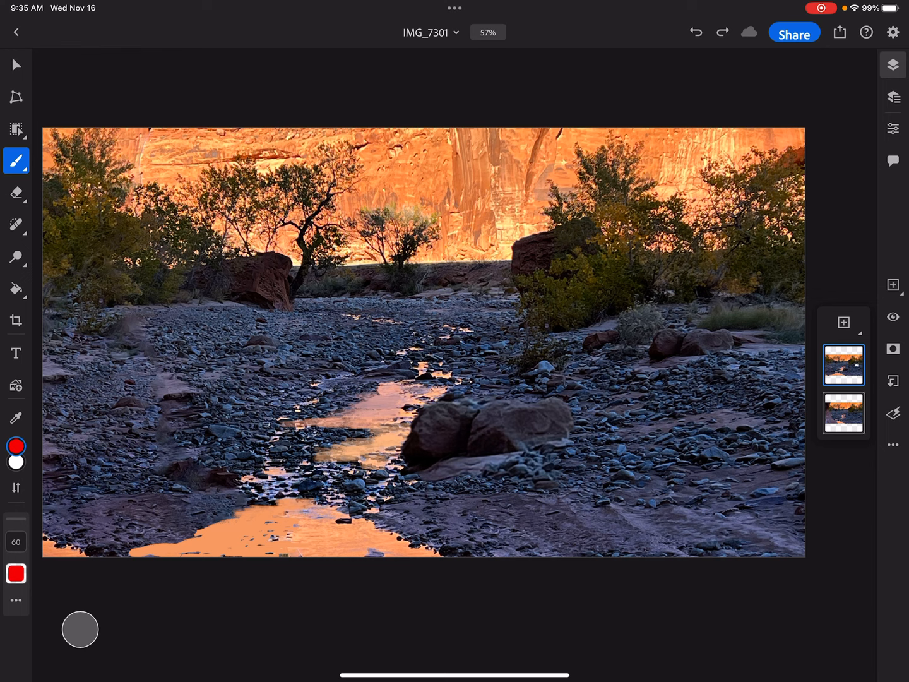